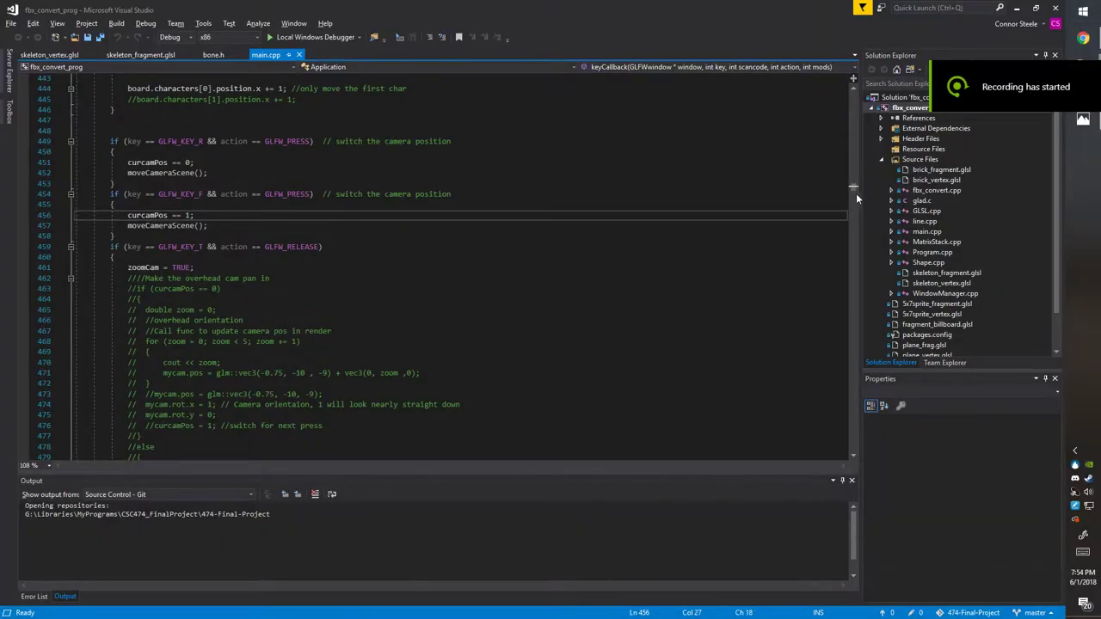
{"action": "scroll", "scroll_direction": "up", "scroll_amount": 3}
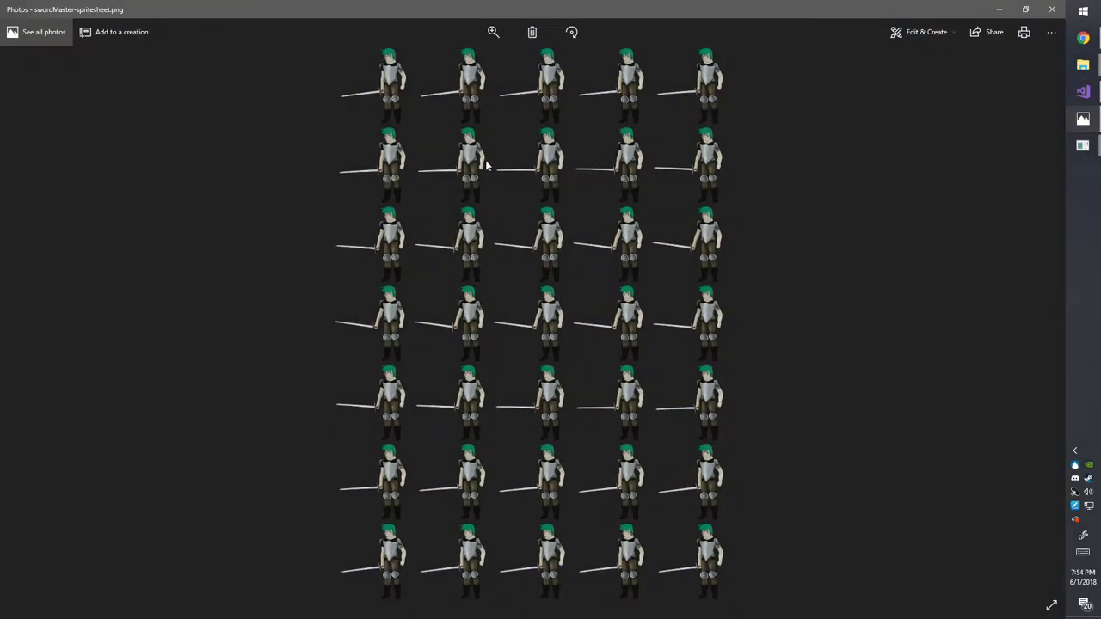
{"action": "mouse_move", "coordinate": [590, 314]}
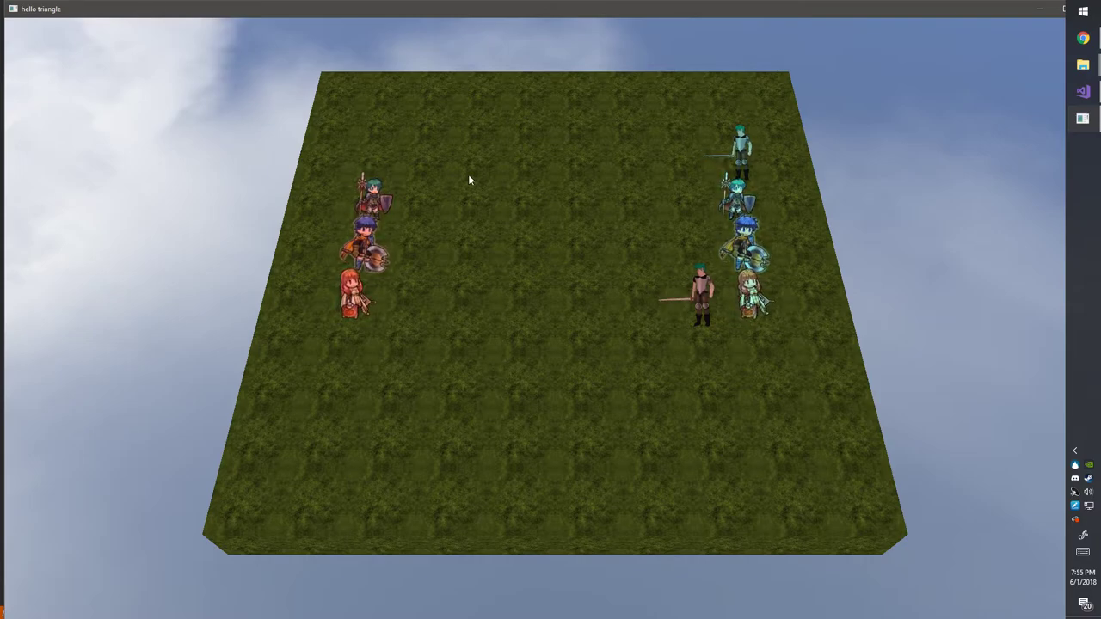
{"action": "mouse_move", "coordinate": [736, 333]}
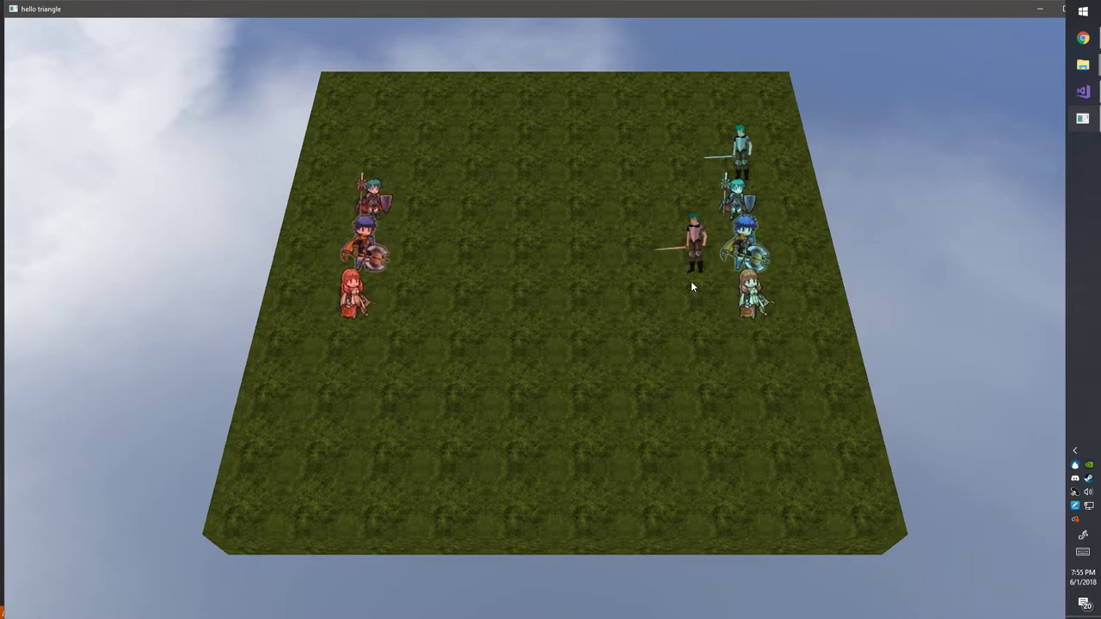
{"action": "mouse_move", "coordinate": [489, 294]}
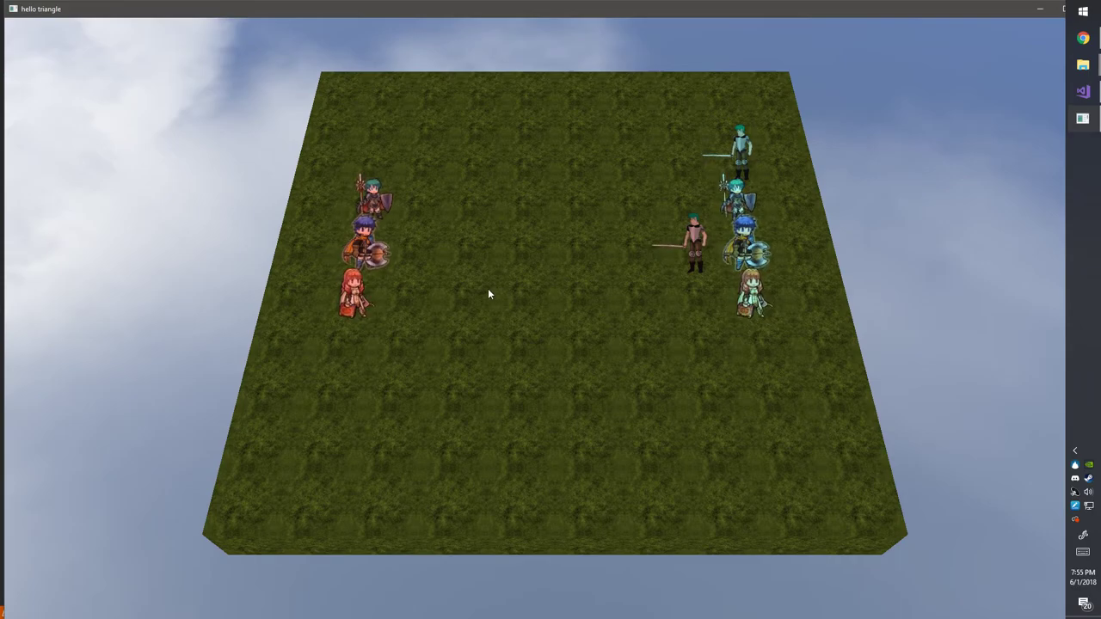